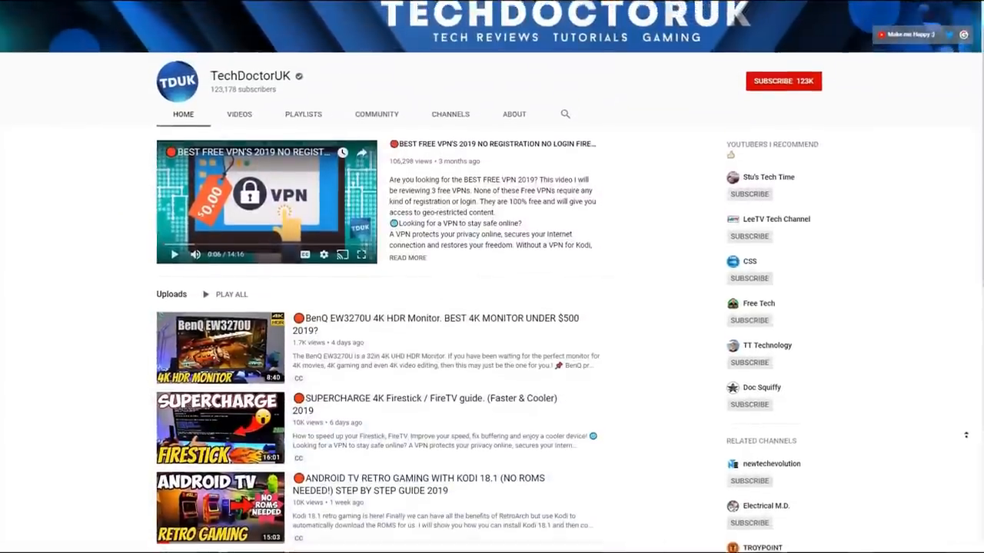
Step: Try the 'Watch Luca (2021) Online Free' and 'Luca (2021) free online' links, choosing Stay here at each leave-page warning
scroll("up", 3)
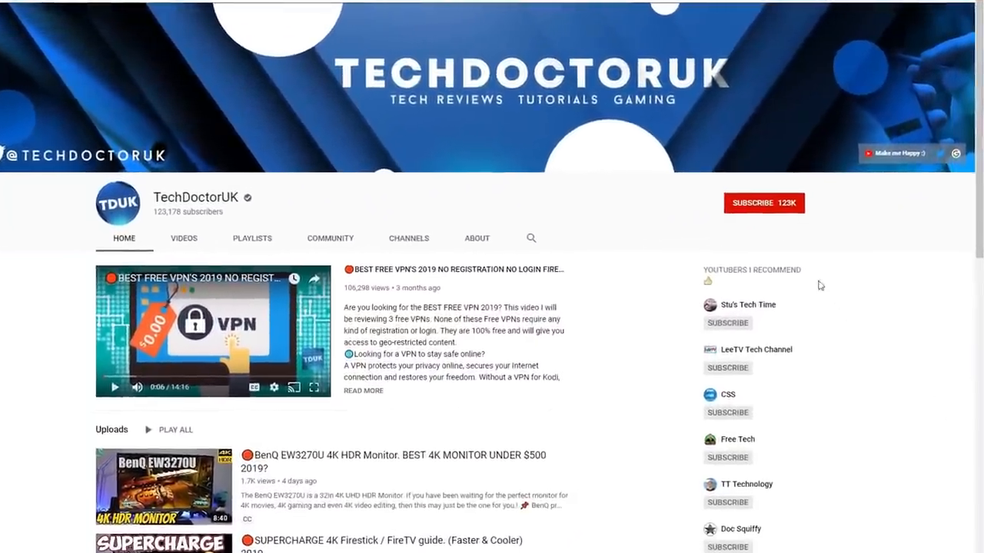
left_click(764, 203)
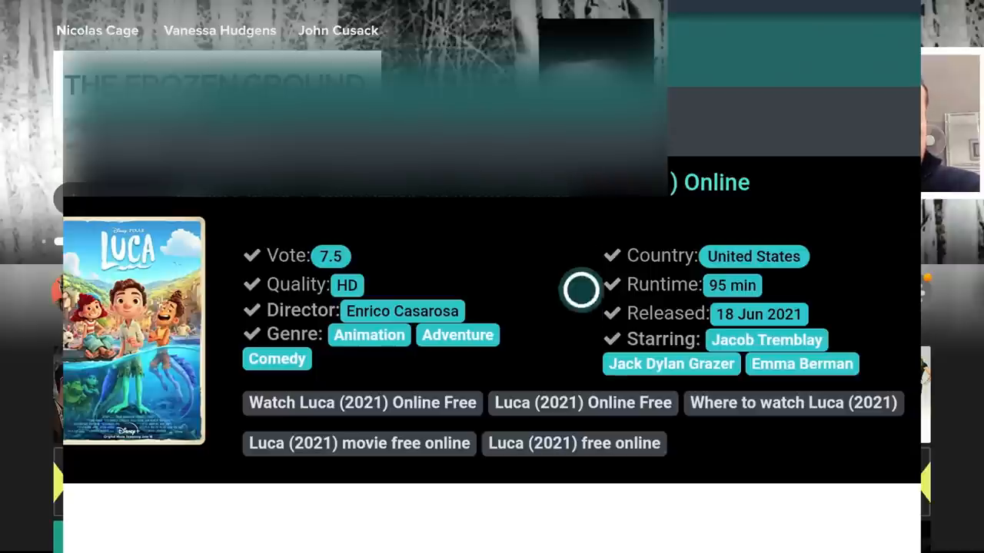
mouse_move(427, 392)
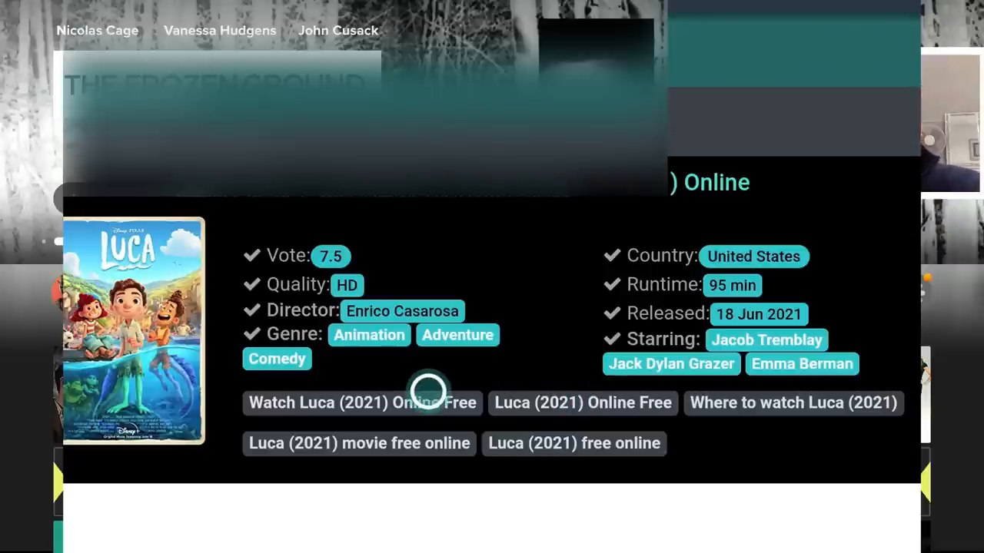
left_click(362, 403)
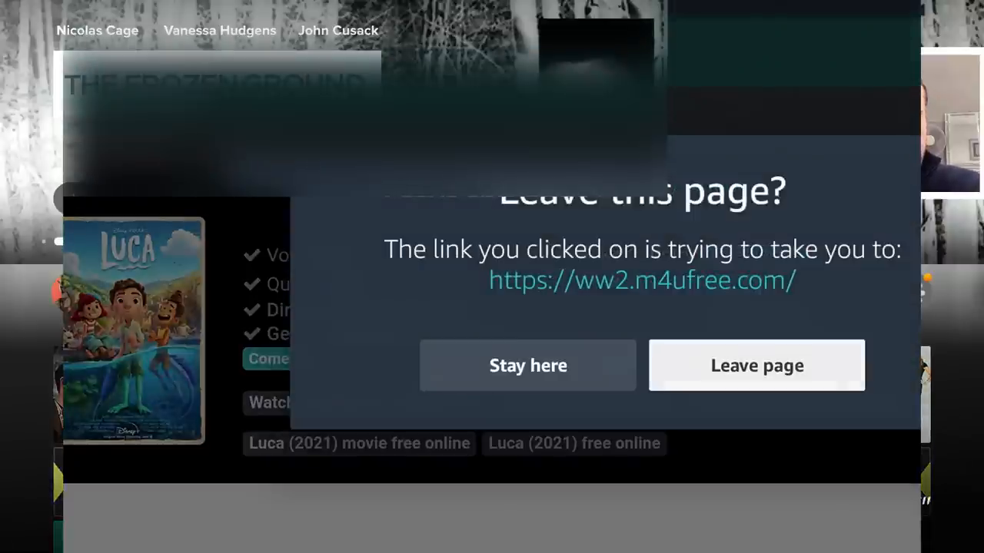
left_click(527, 366)
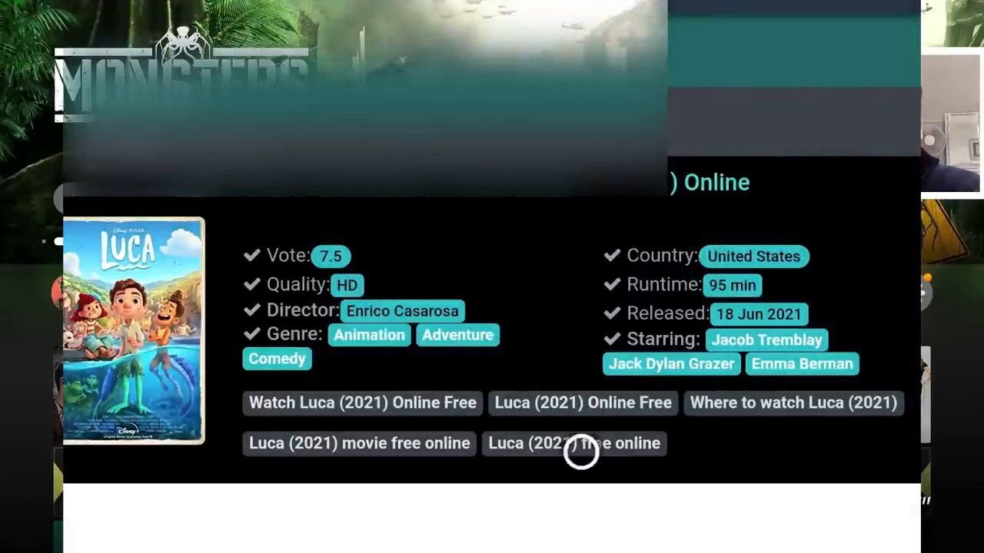
left_click(574, 442)
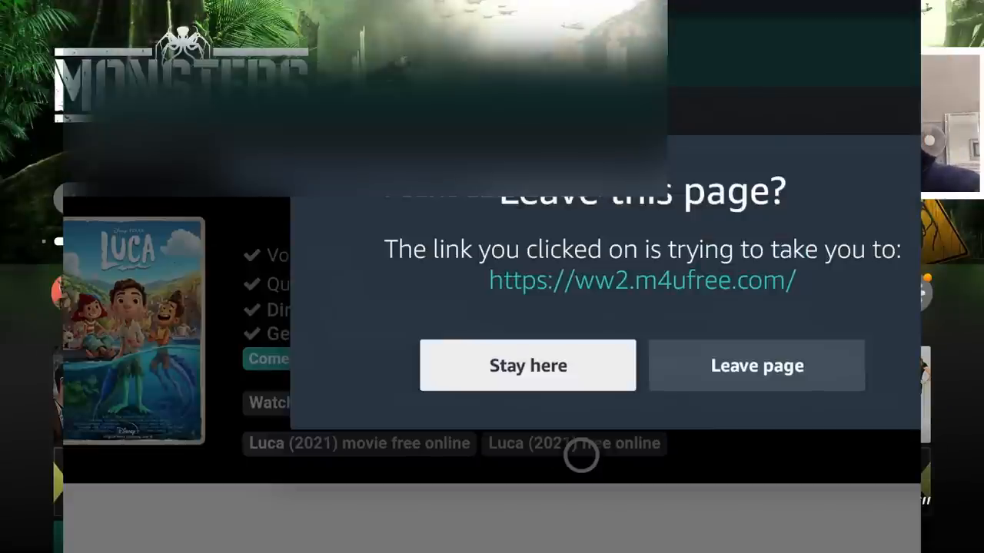
left_click(527, 366)
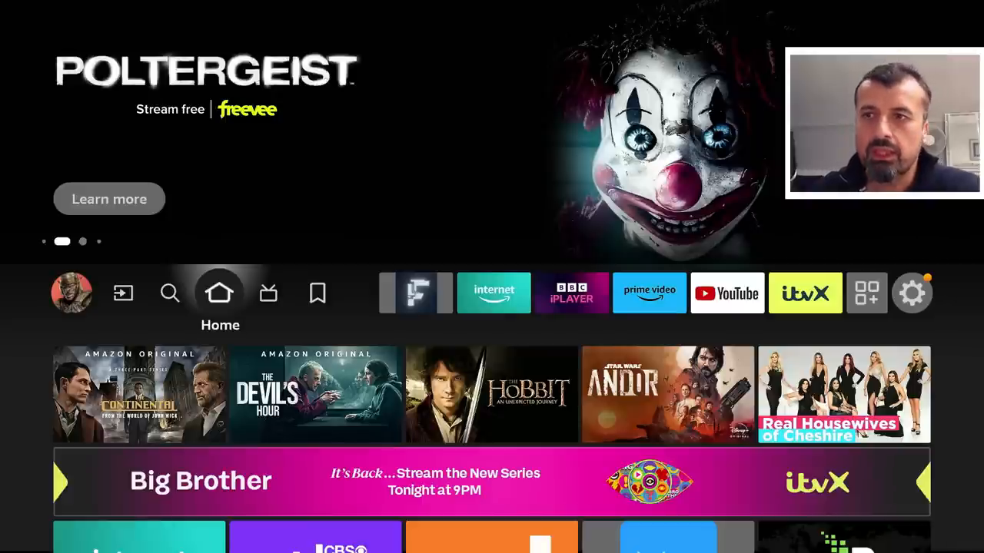
Step: Launch the Silk browser from the Fire TV home row's 'internet' tile
left_click(268, 292)
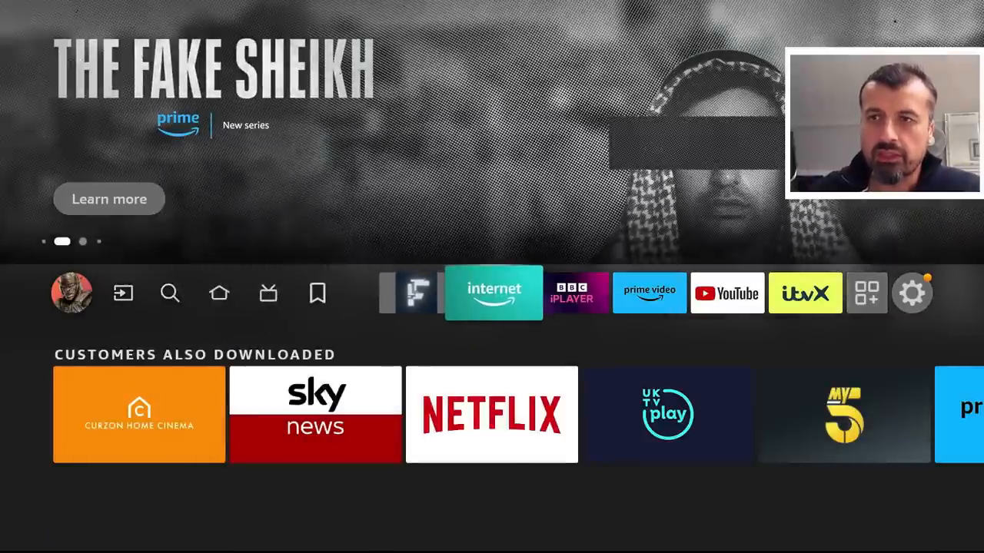
left_click(494, 292)
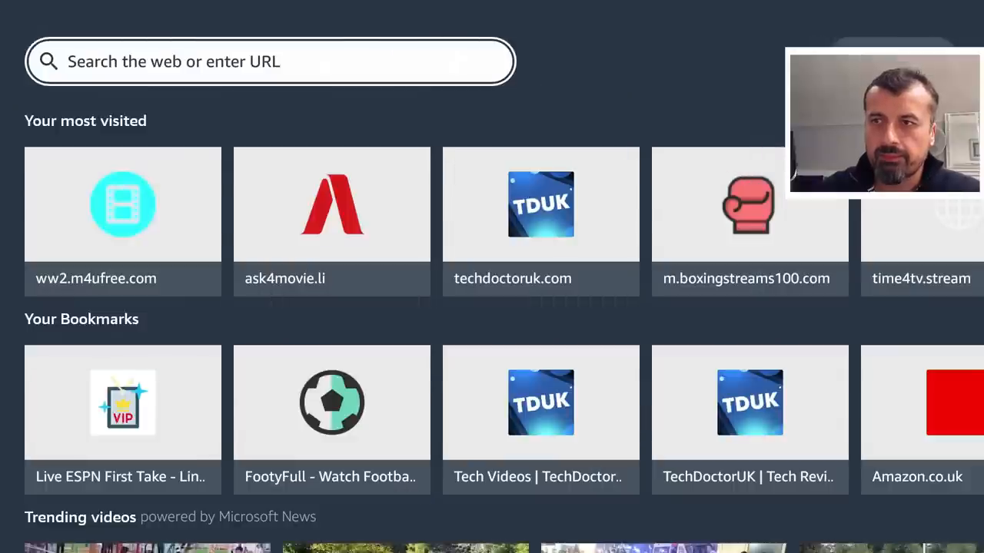
Step: Go into Silk Settings > Privacy and security and confirm Send a 'Do Not Track' request is on
scroll("down", 3)
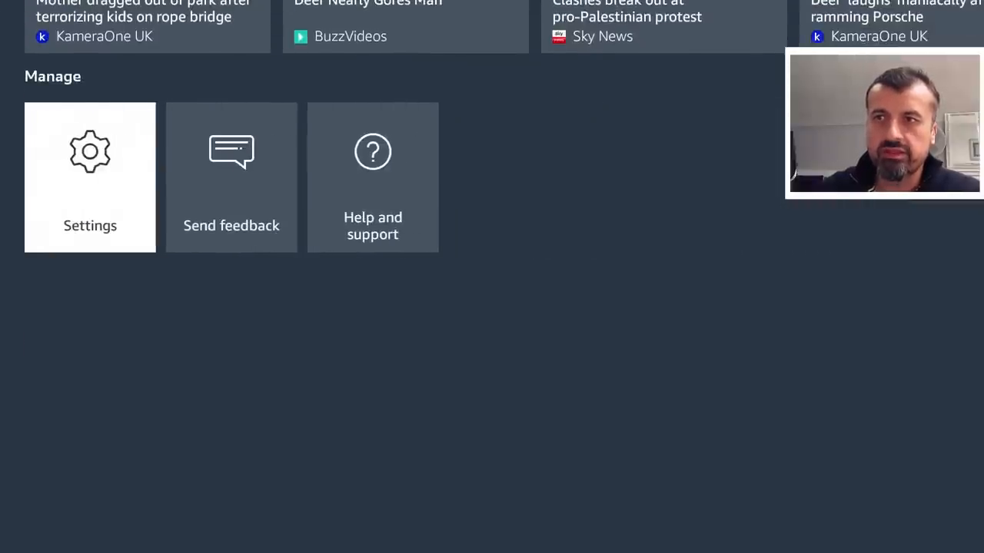
left_click(89, 176)
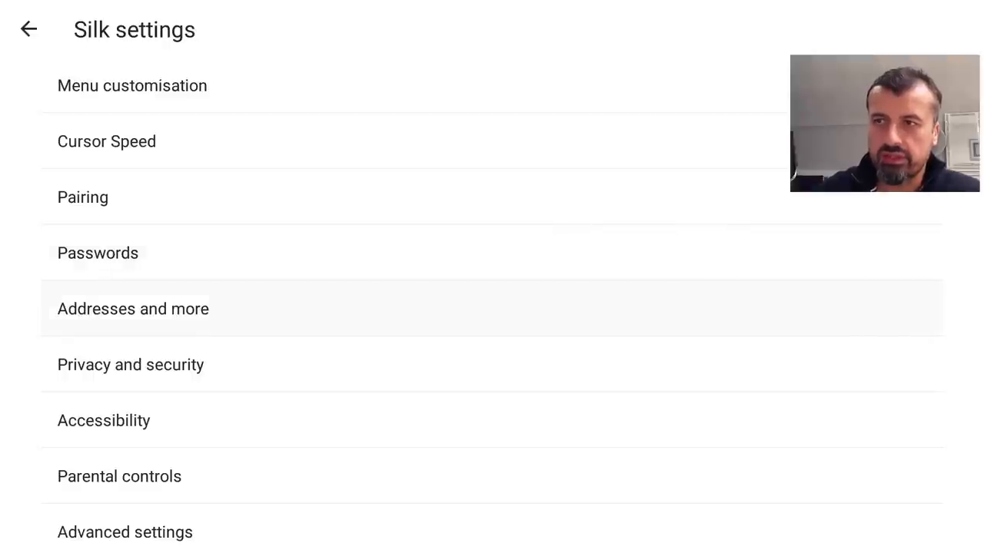
left_click(130, 364)
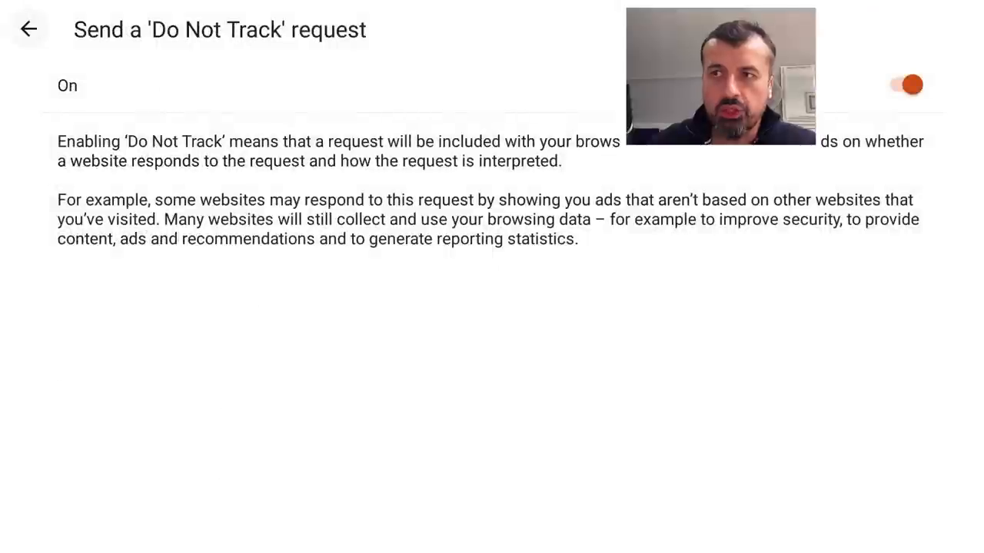
left_click(27, 28)
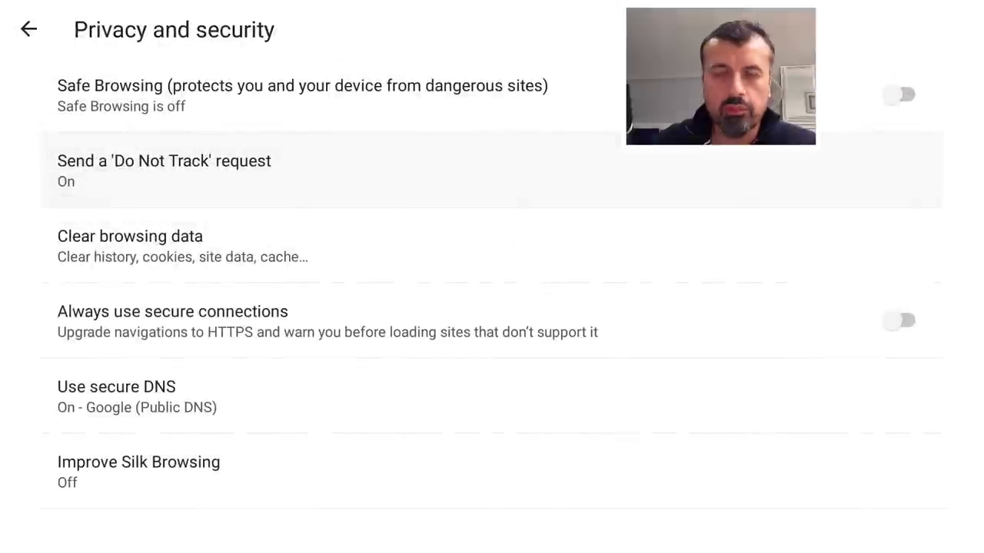
left_click(163, 162)
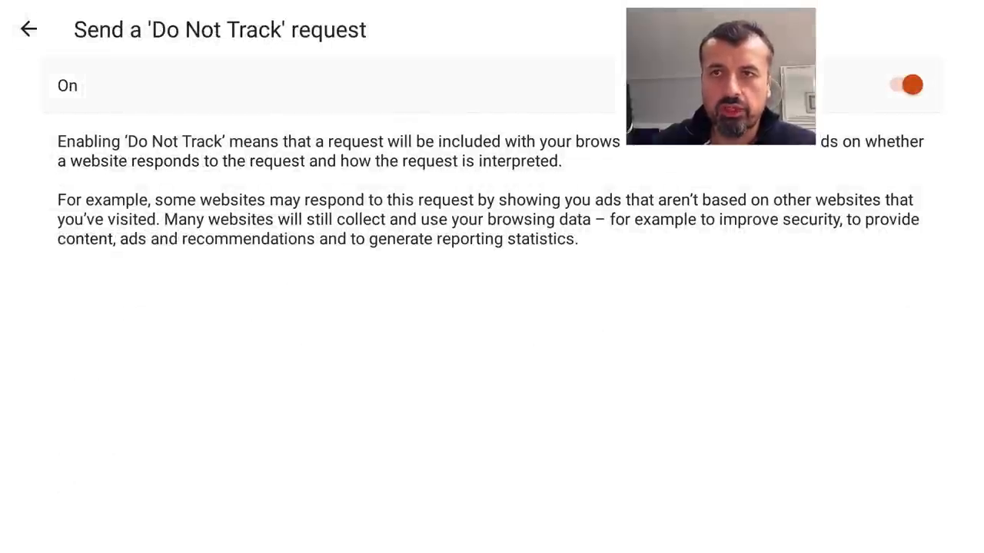
left_click(28, 29)
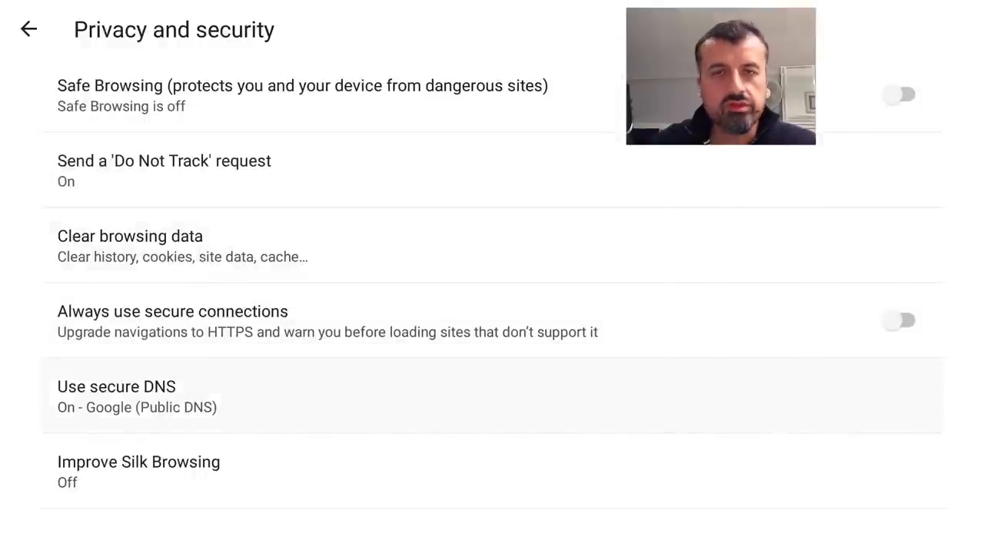
Step: In Use secure DNS, pick Customised from the provider dropdown instead of Google Public DNS
left_click(116, 396)
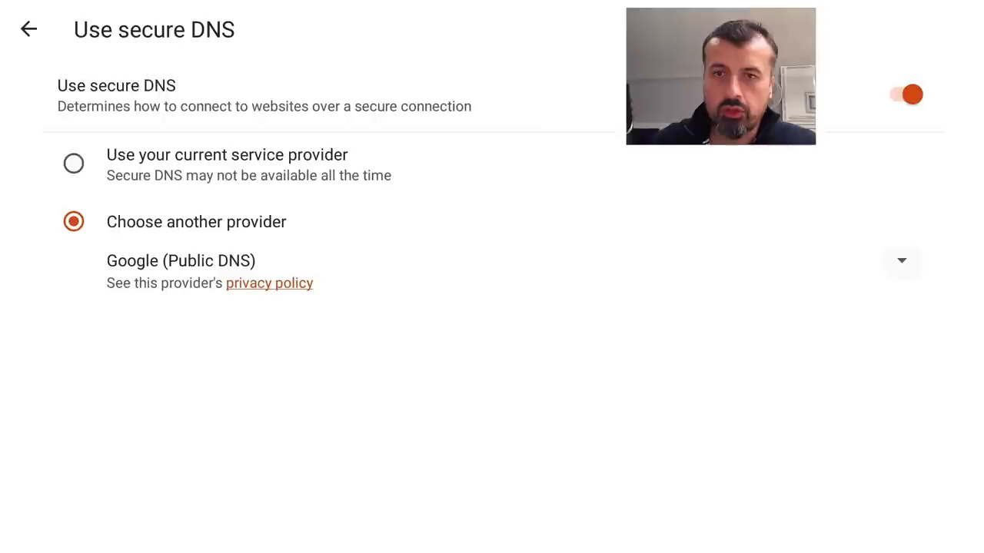
left_click(901, 262)
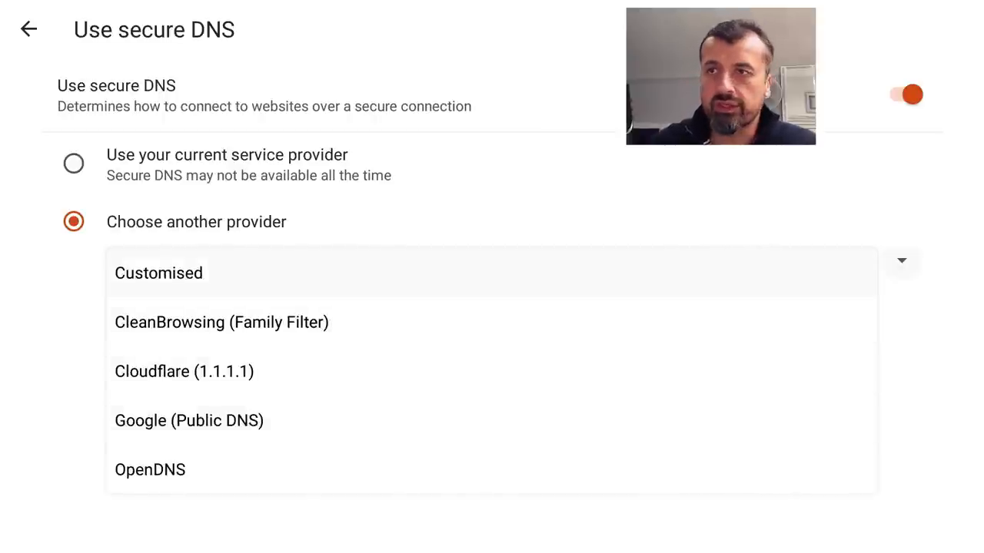
left_click(158, 274)
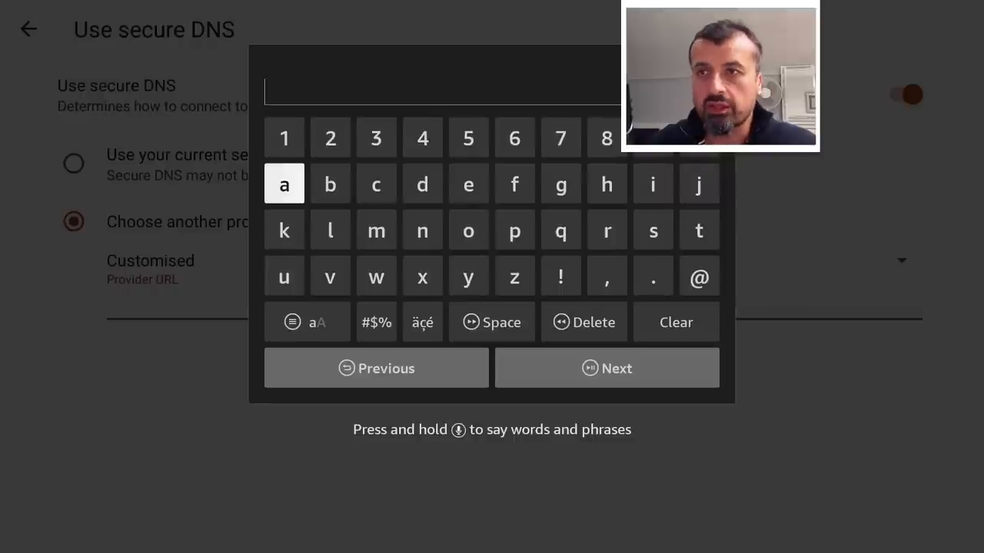
left_click(606, 184)
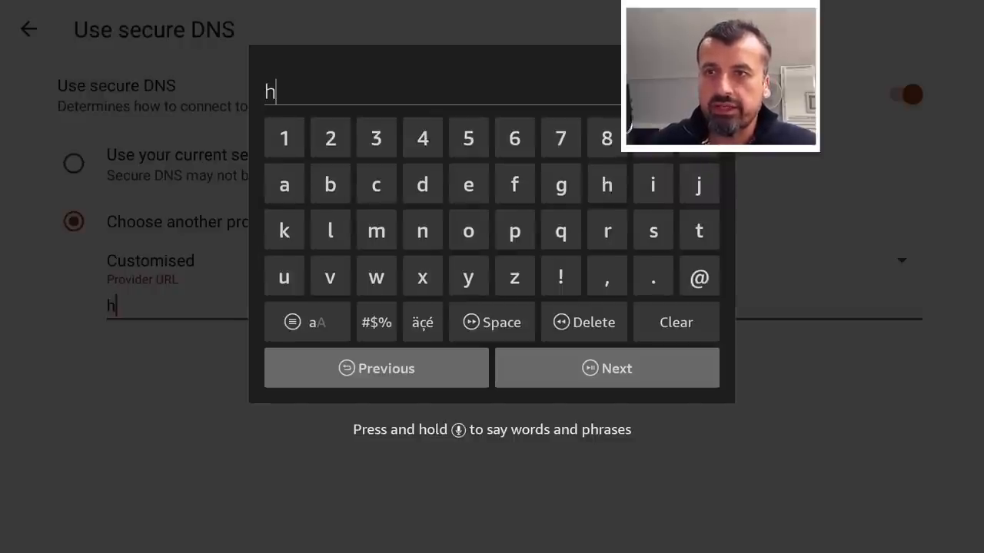
type("ttps")
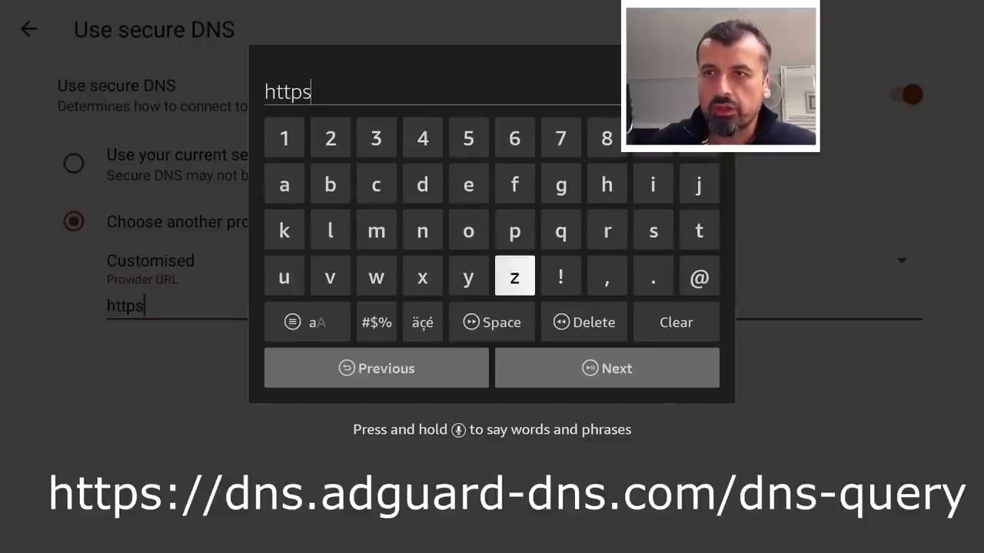
left_click(375, 323)
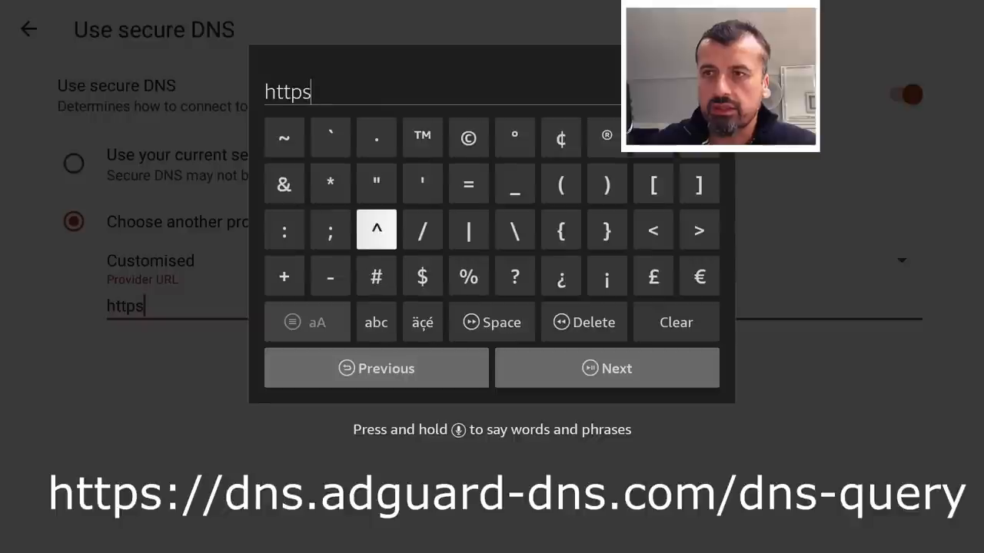
left_click(284, 231)
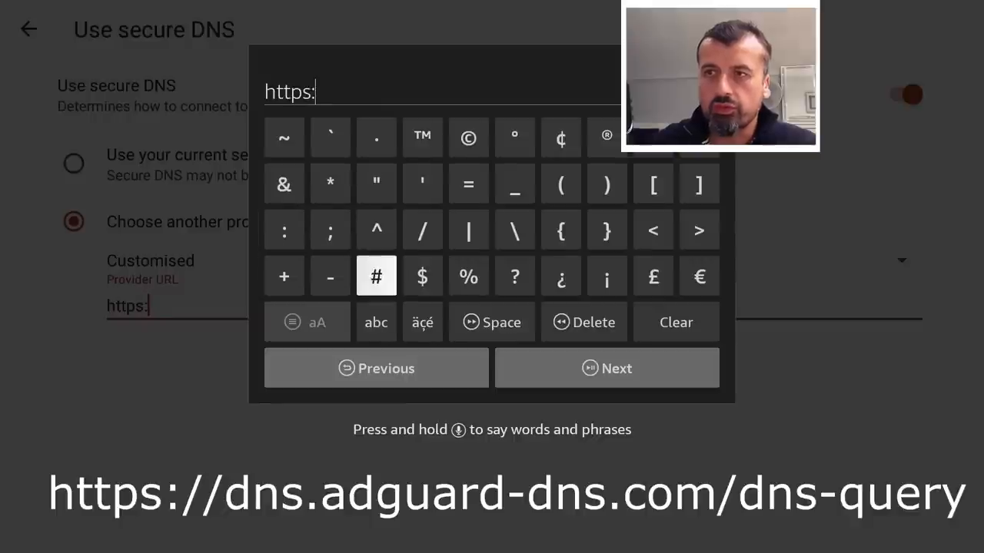
left_click(422, 230)
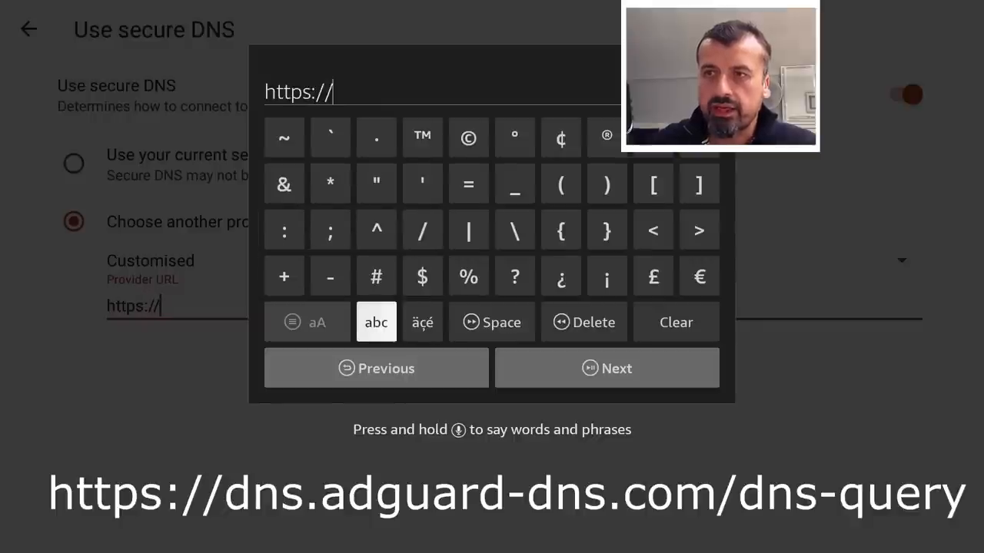
left_click(375, 323)
type("dns.")
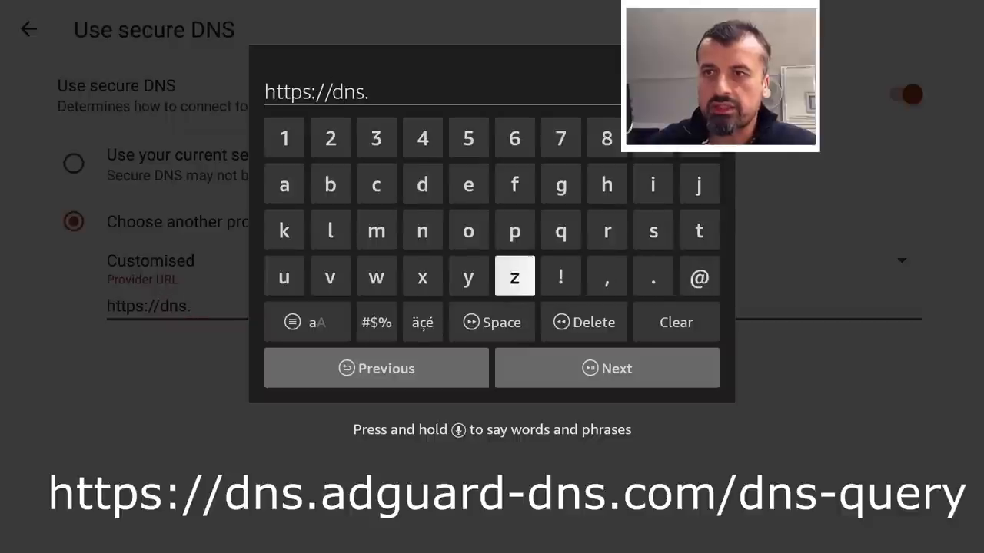
type("adguard")
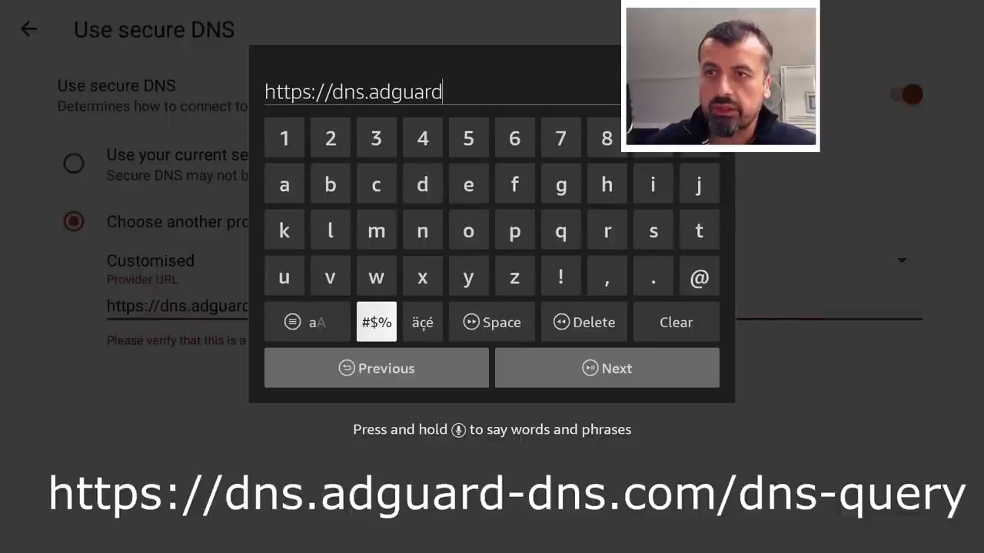
left_click(375, 323)
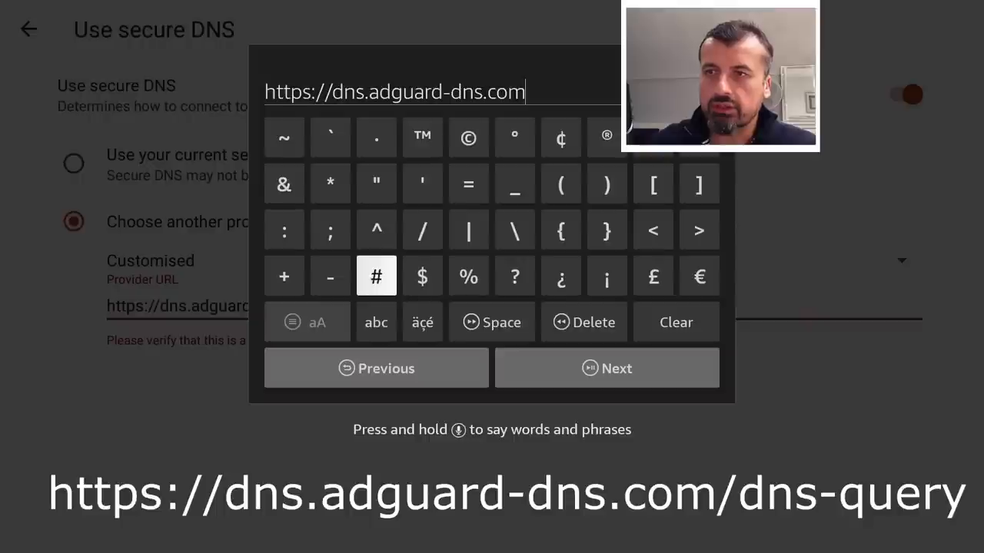
left_click(421, 231)
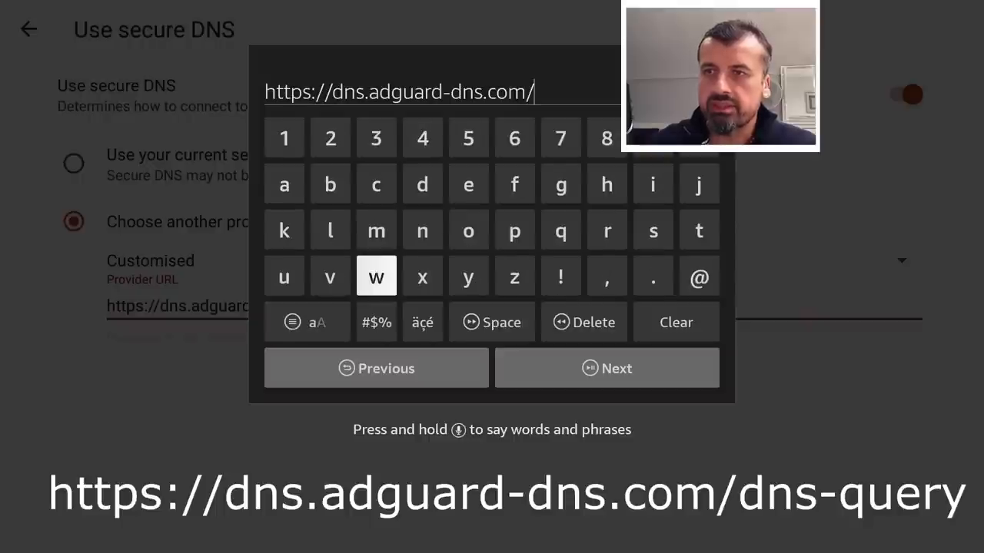
left_click(421, 230)
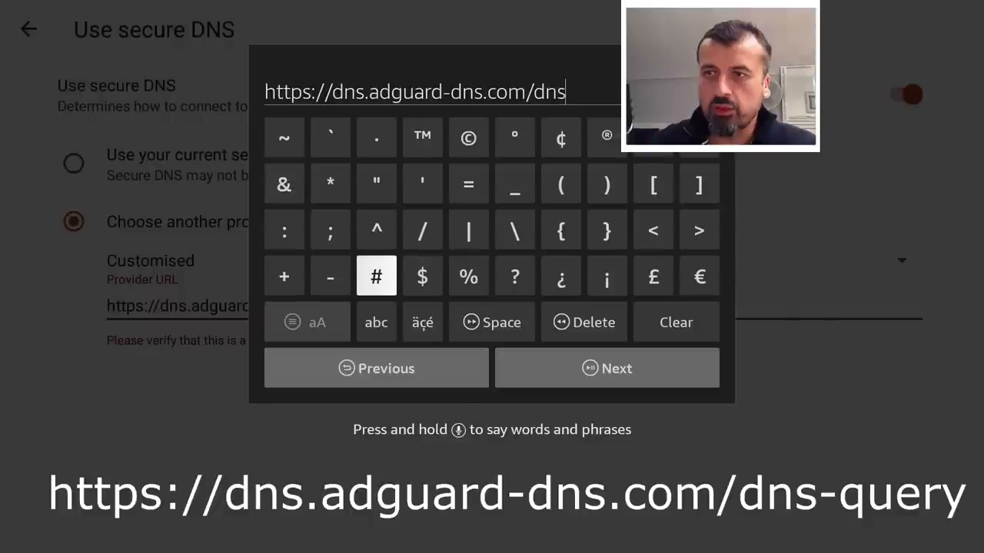
left_click(329, 277)
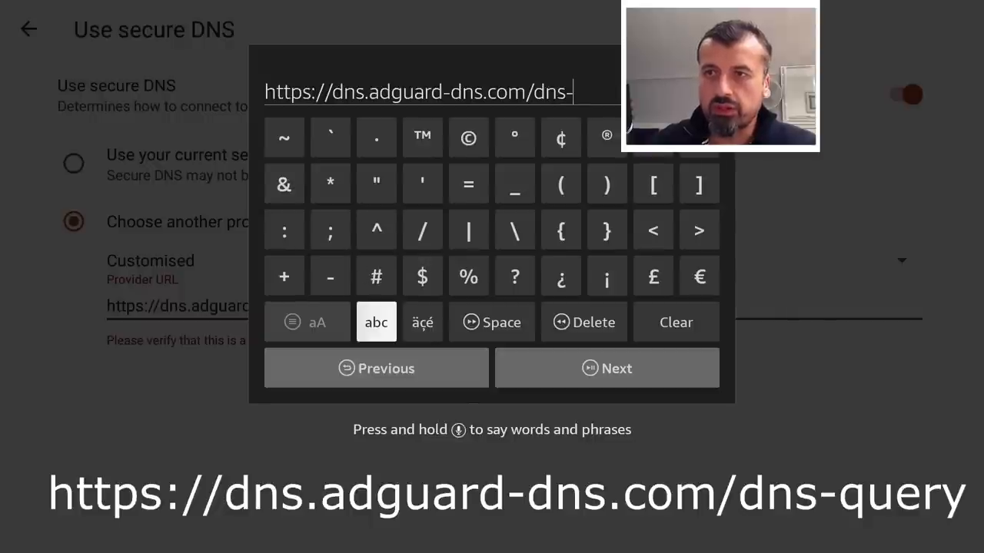
left_click(375, 323)
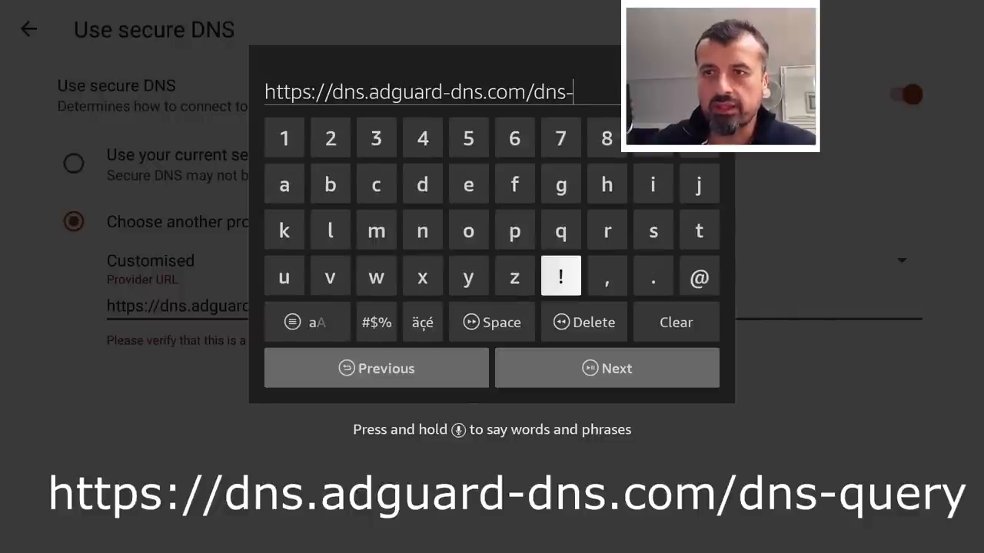
left_click(559, 230)
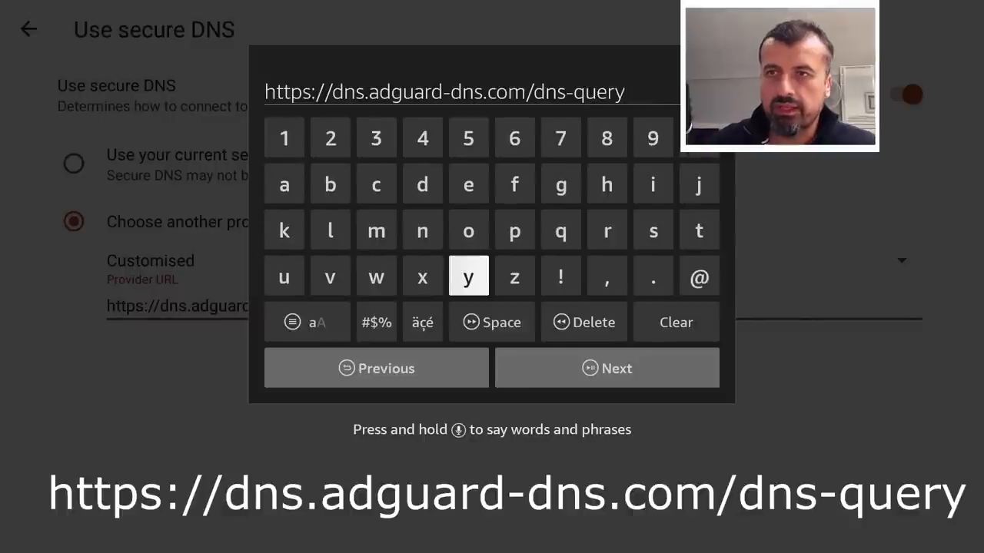
left_click(467, 277)
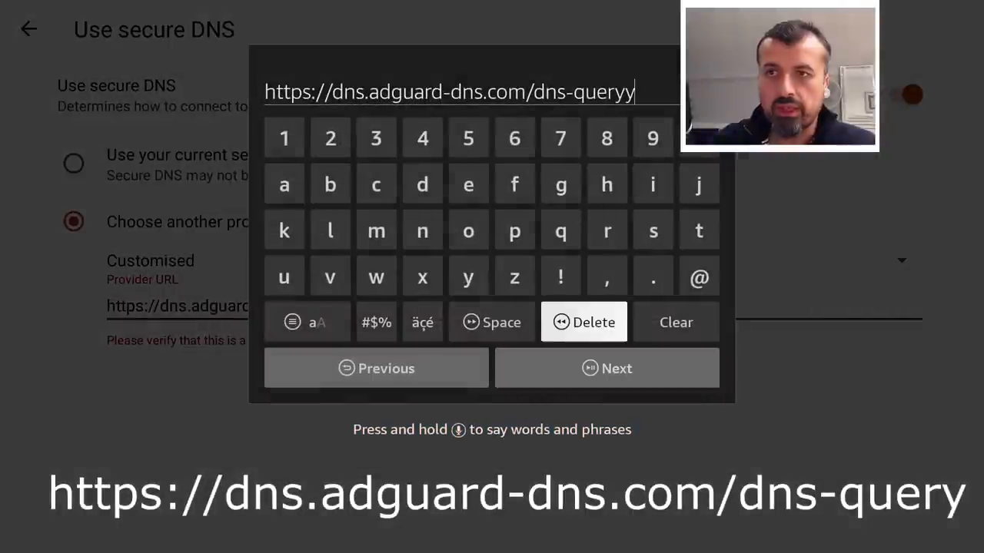
left_click(584, 323)
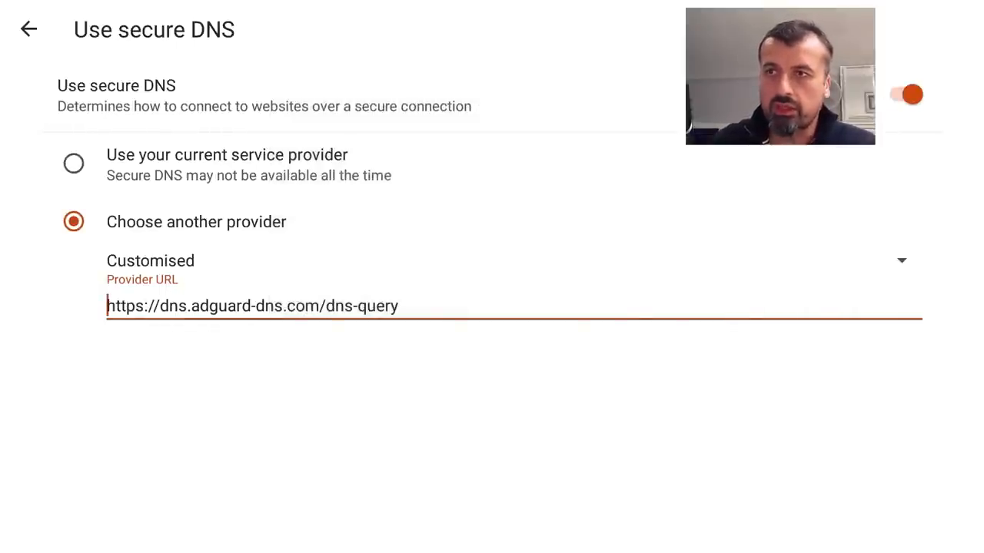
Step: Back out to Privacy and security showing secure DNS On with the AdGuard URL, then to Silk settings
left_click(28, 29)
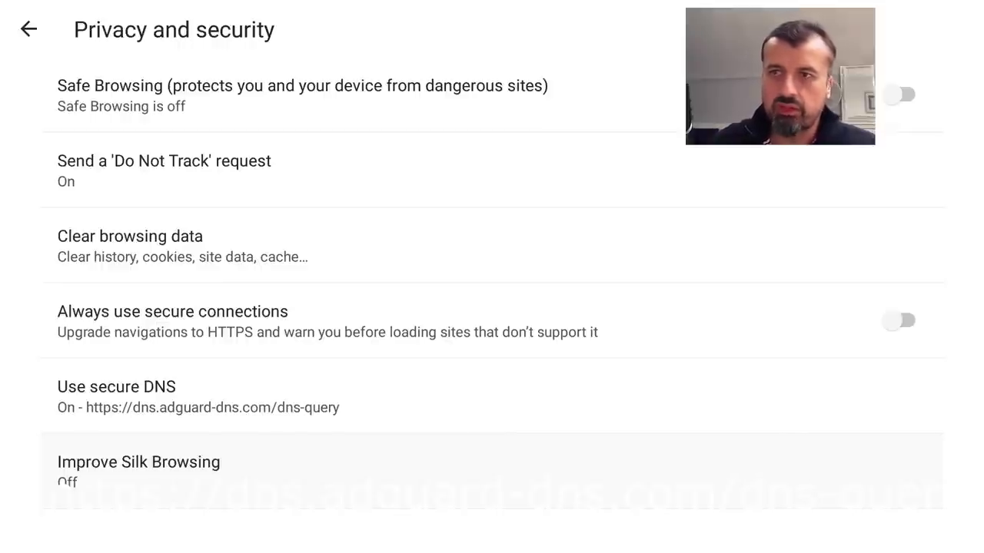
left_click(28, 27)
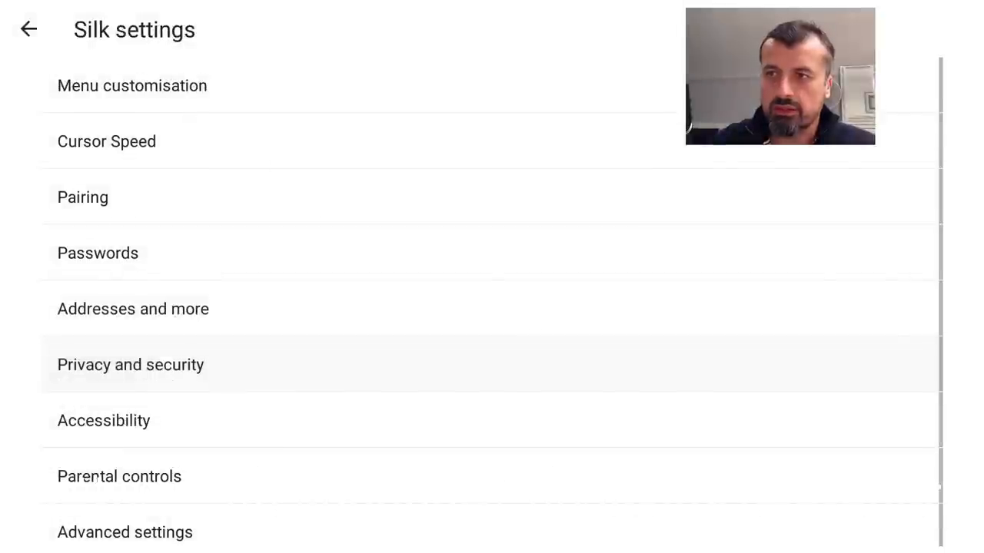